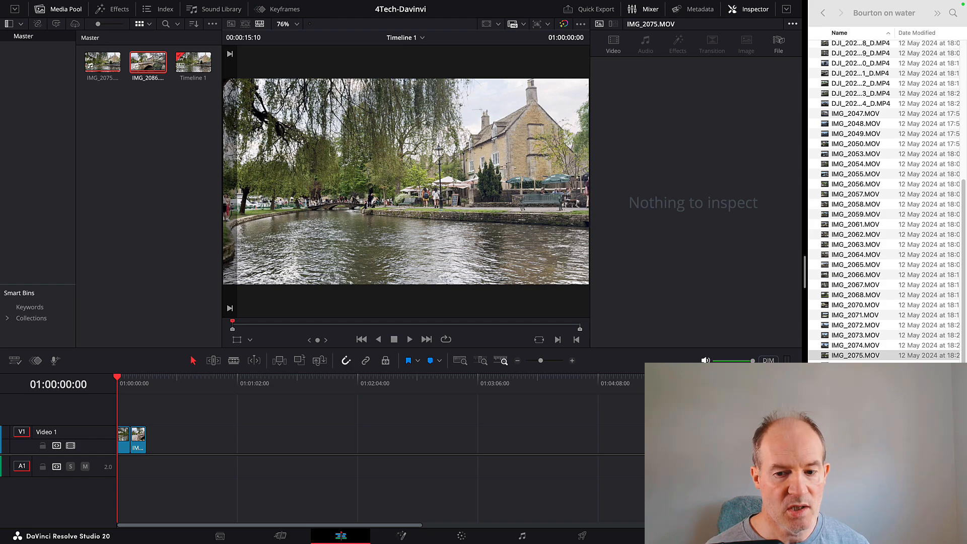
- Select the iPhone clip on the Edit timeline so the Inspector shows its Video properties
click(857, 354)
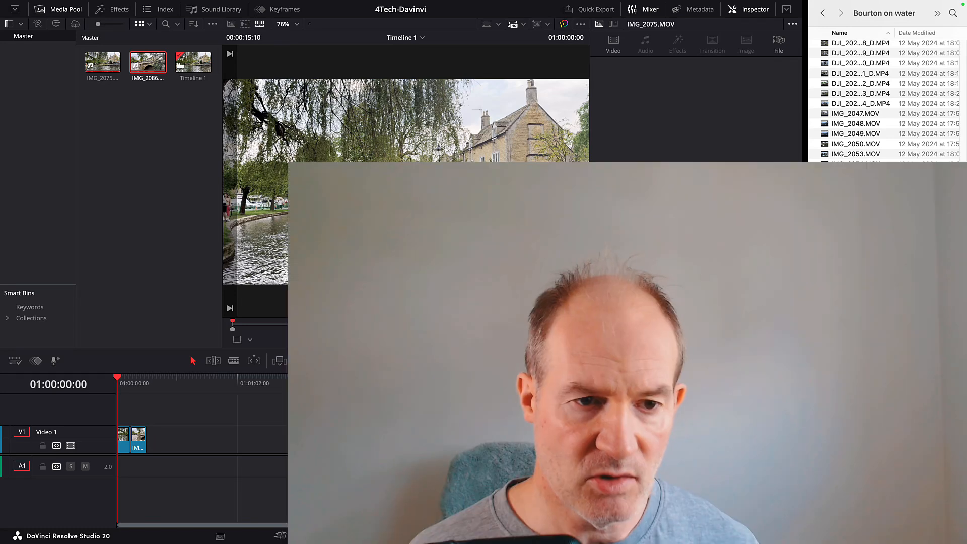
click(111, 9)
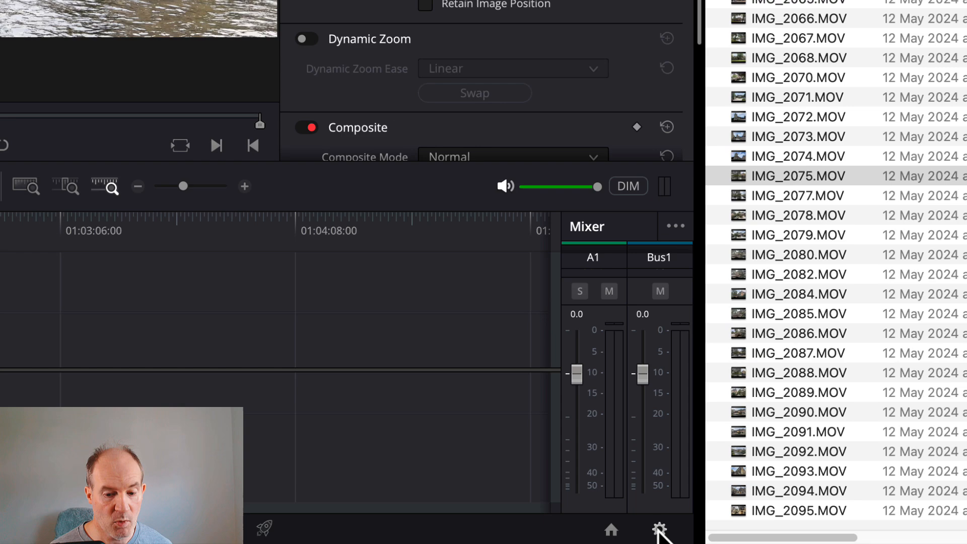
- In Project Settings, try DaVinci YRGB, return to DaVinci YRGB Color Managed and save
click(659, 528)
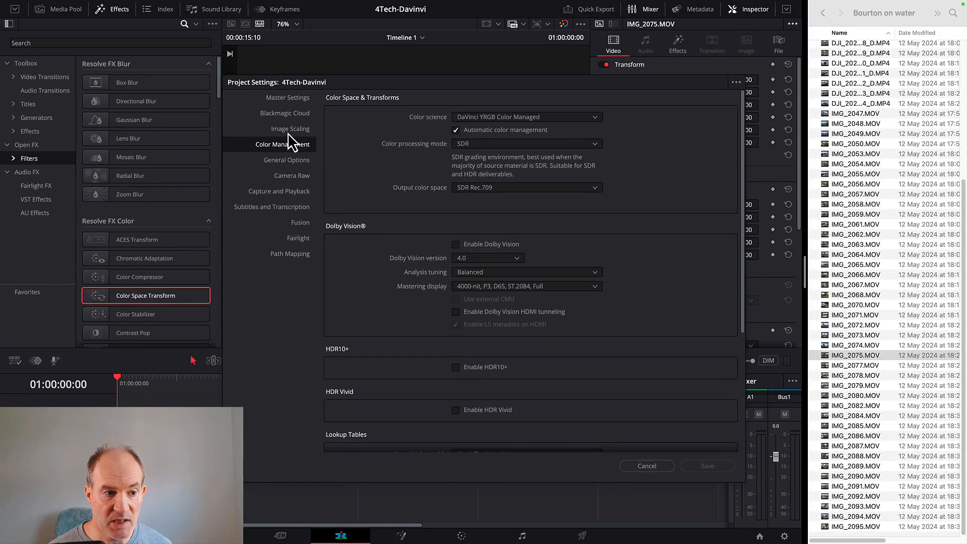
mouse_move(302, 159)
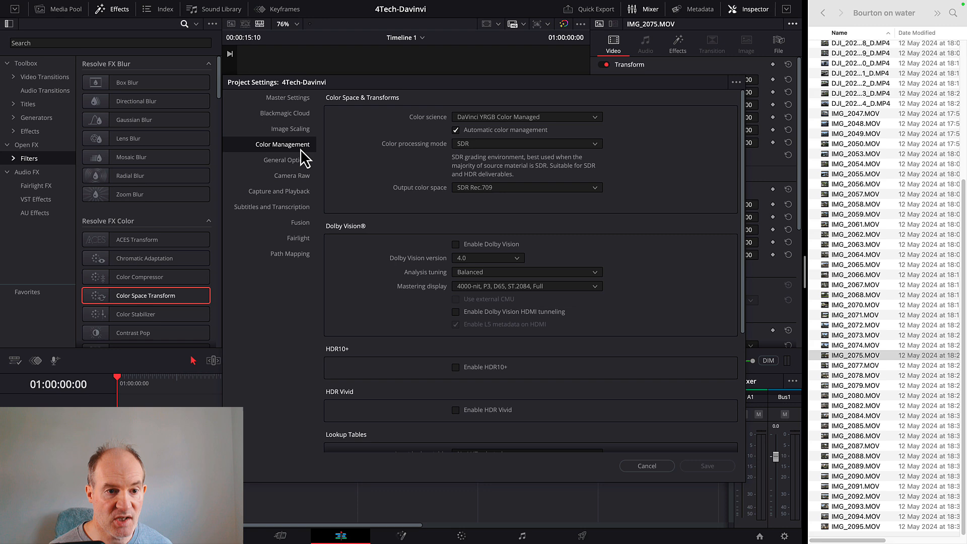
click(525, 116)
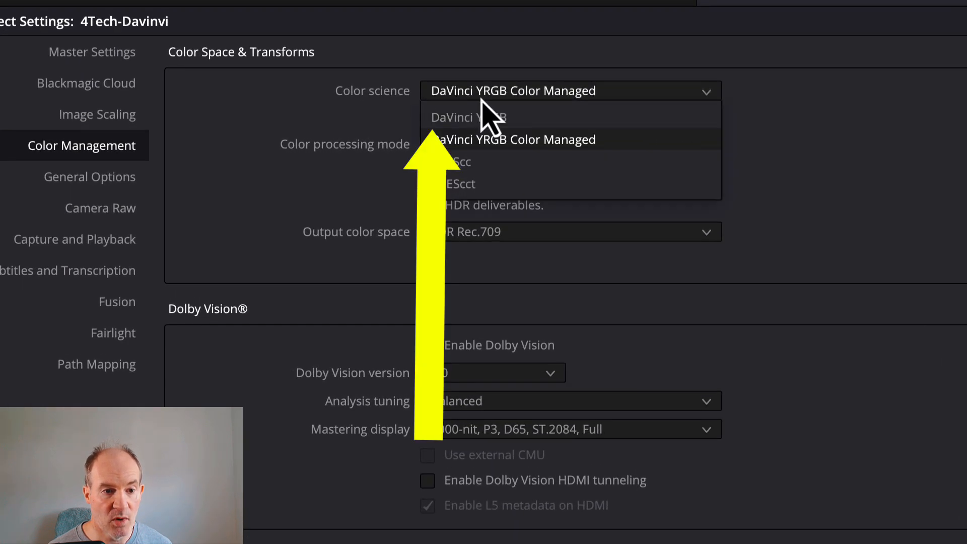
mouse_move(474, 115)
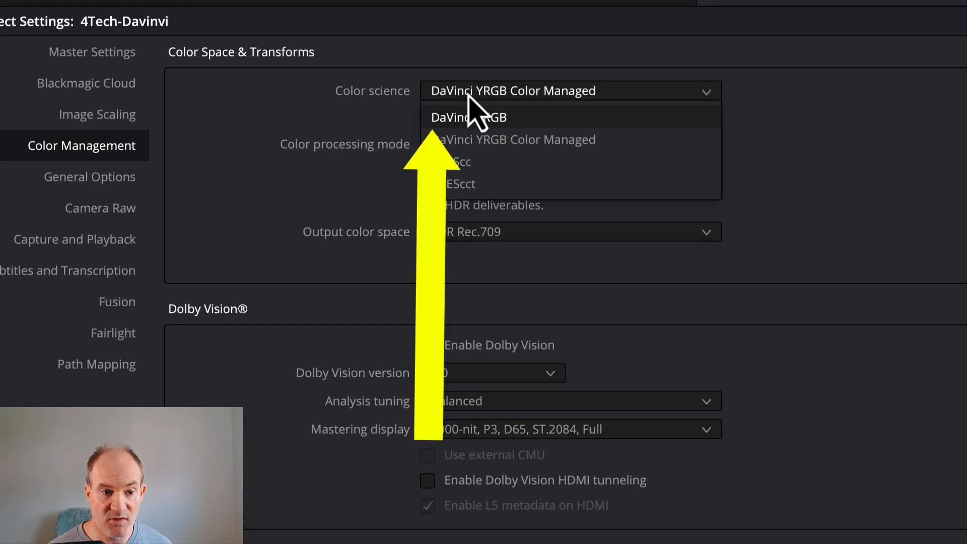
mouse_move(601, 114)
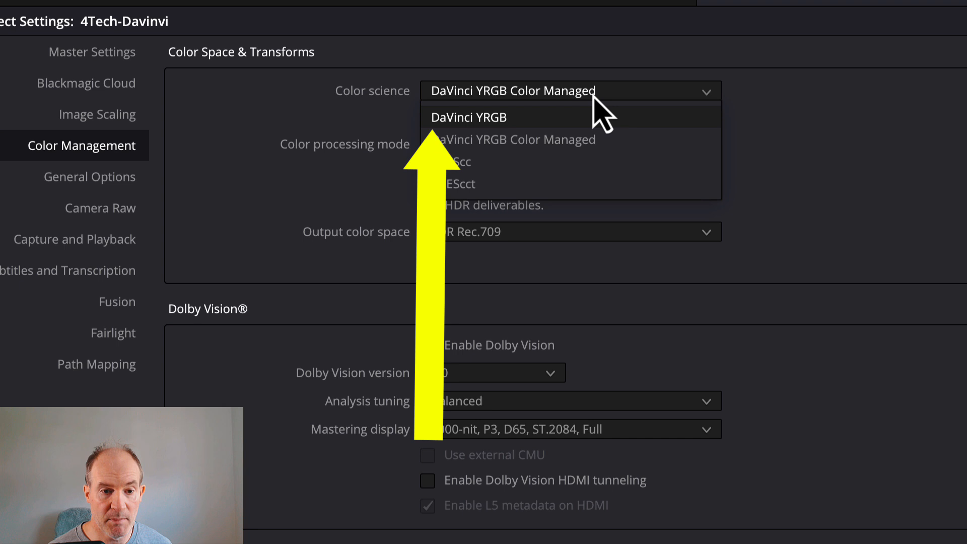
click(469, 117)
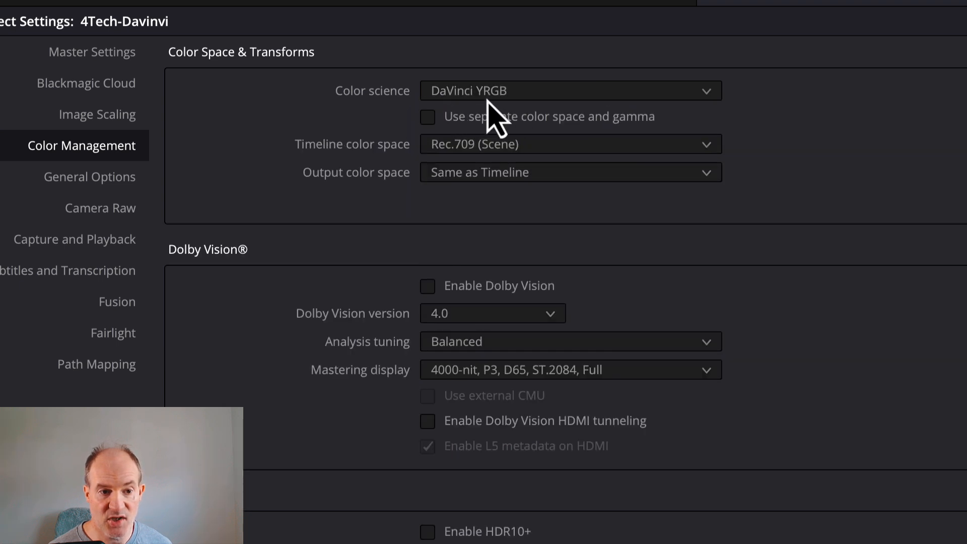
mouse_move(523, 117)
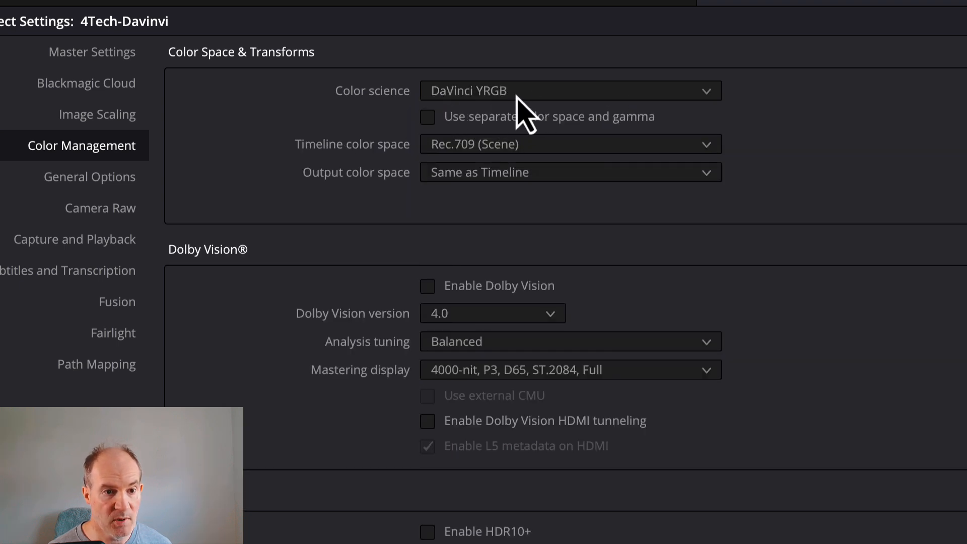
click(568, 91)
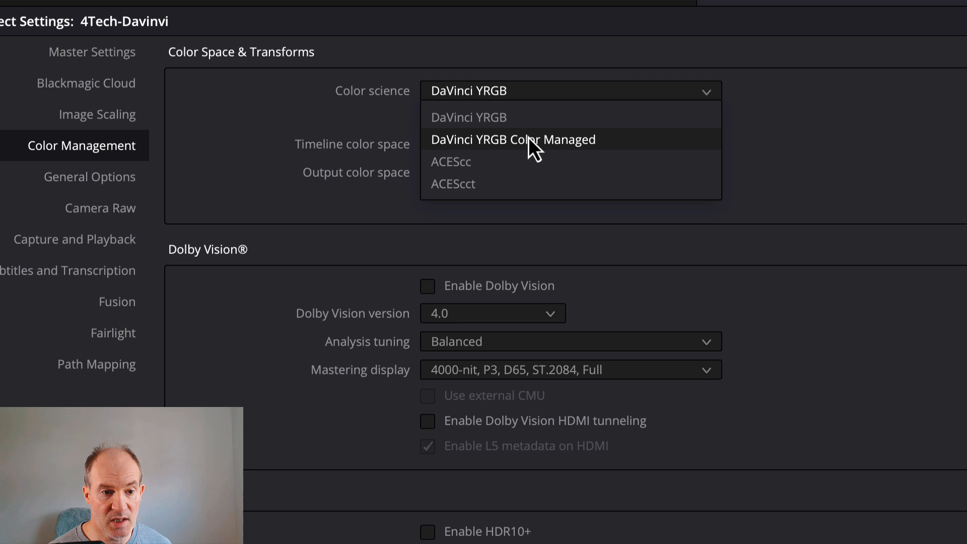
click(513, 139)
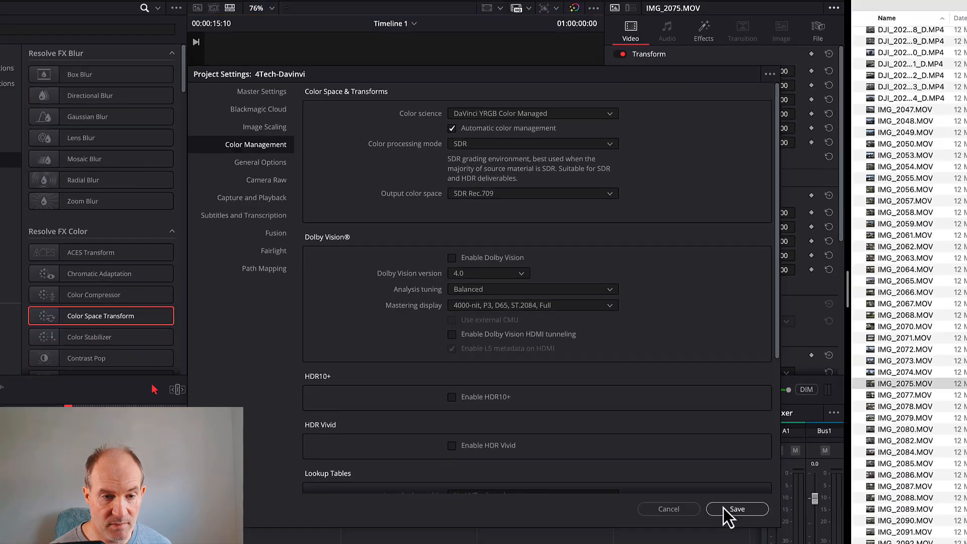
click(737, 508)
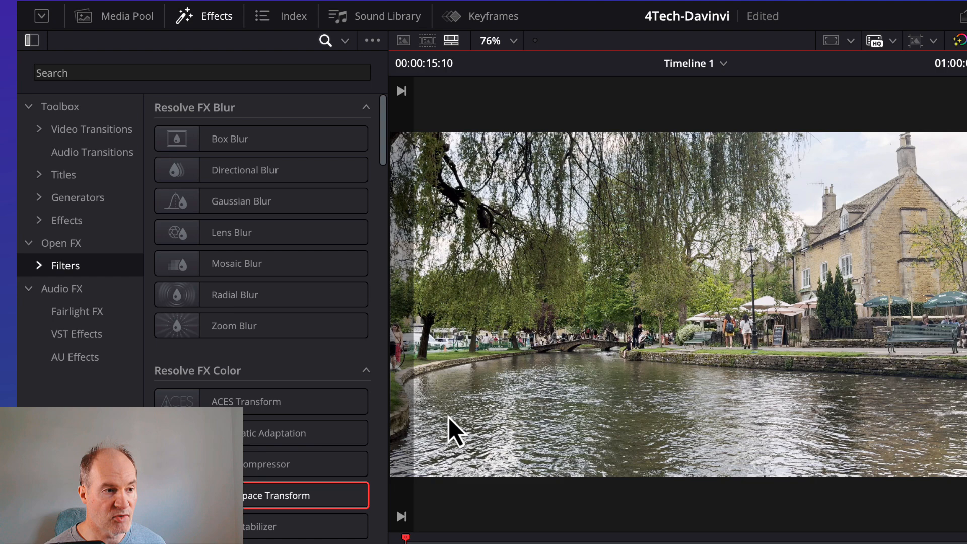
- Bring back the Effects library to reach the Color Space Transform filter
click(207, 15)
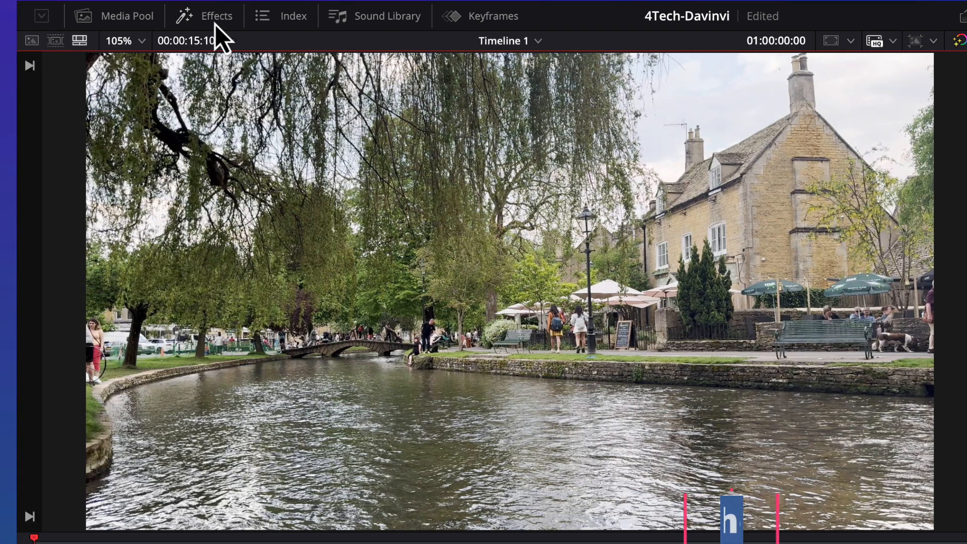
click(215, 16)
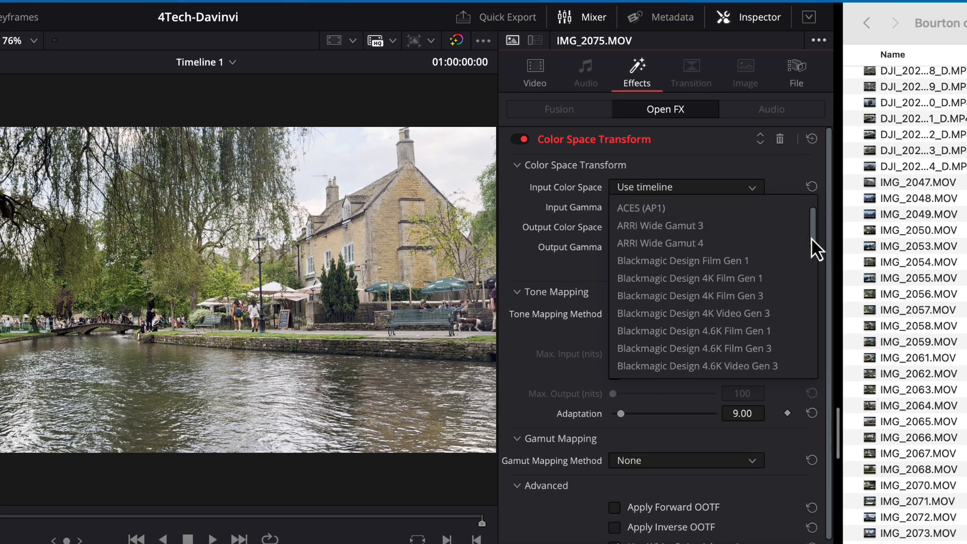
- Set the transform to Rec.2020 input, Gamma 2.4 input gamma and Rec.709 output
scroll(down, 3)
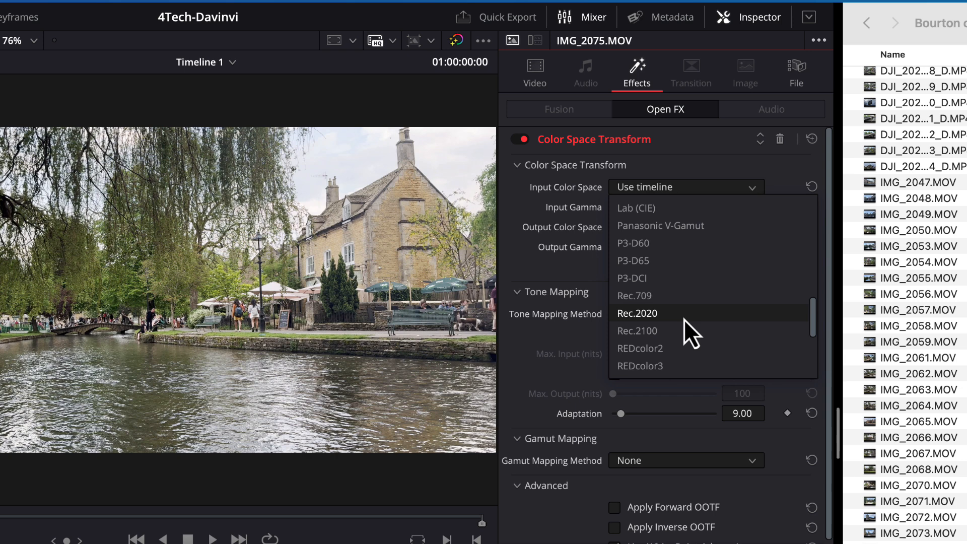
click(637, 312)
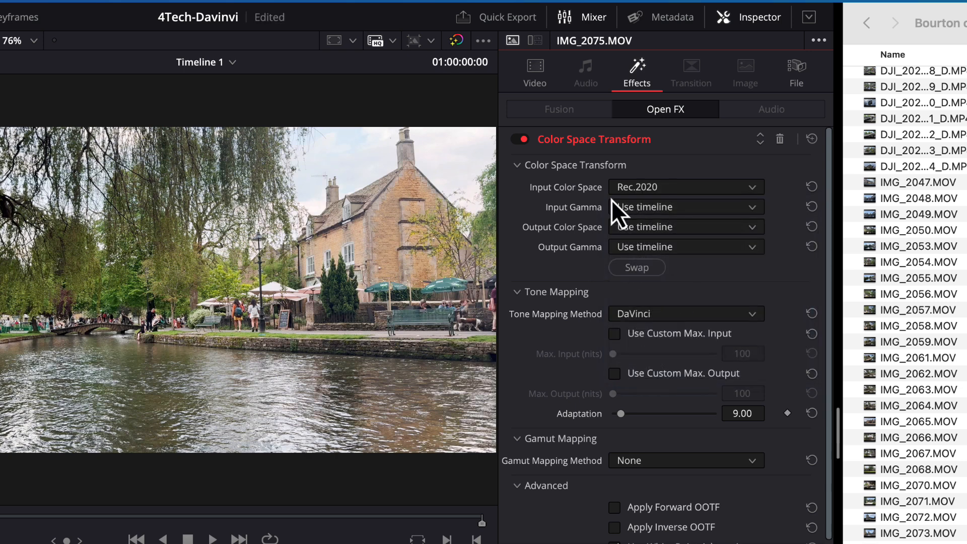
click(685, 226)
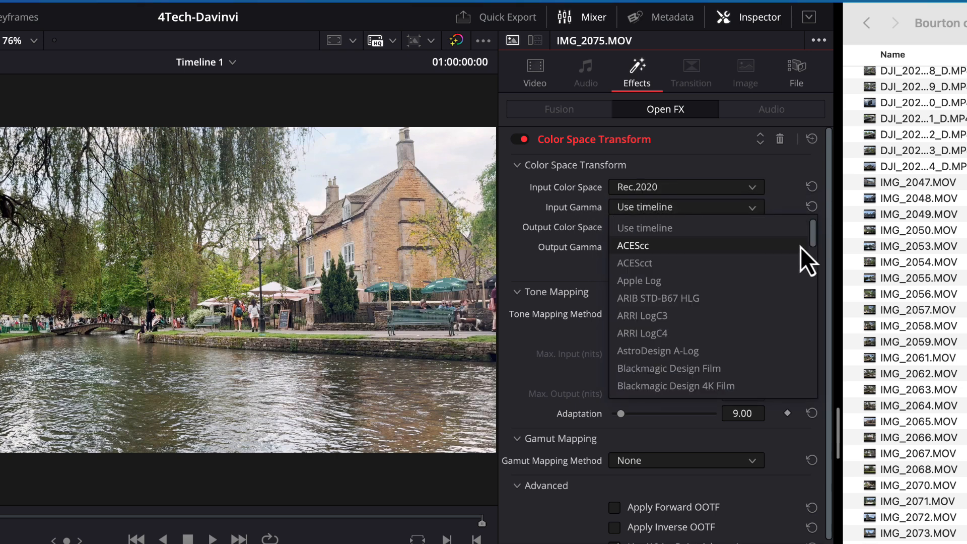
scroll(down, 3)
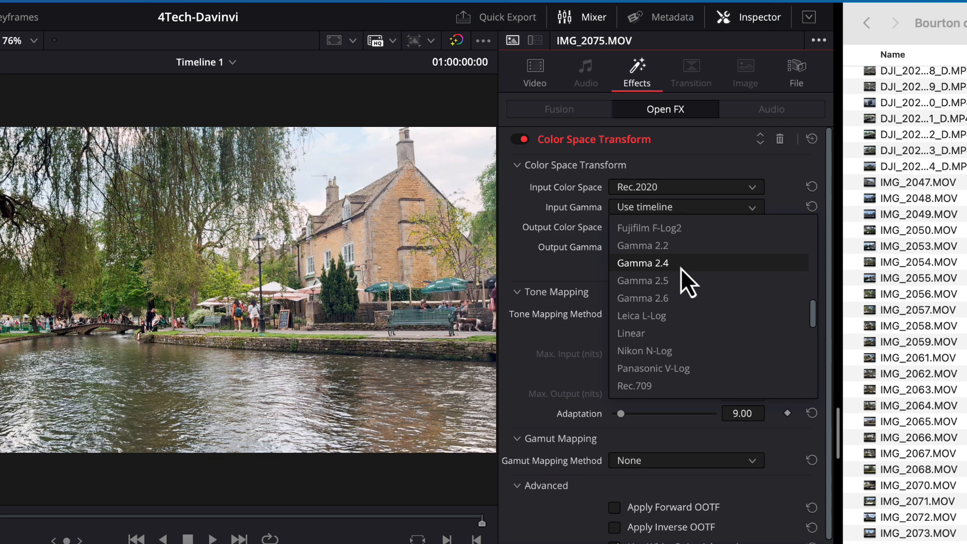
click(641, 263)
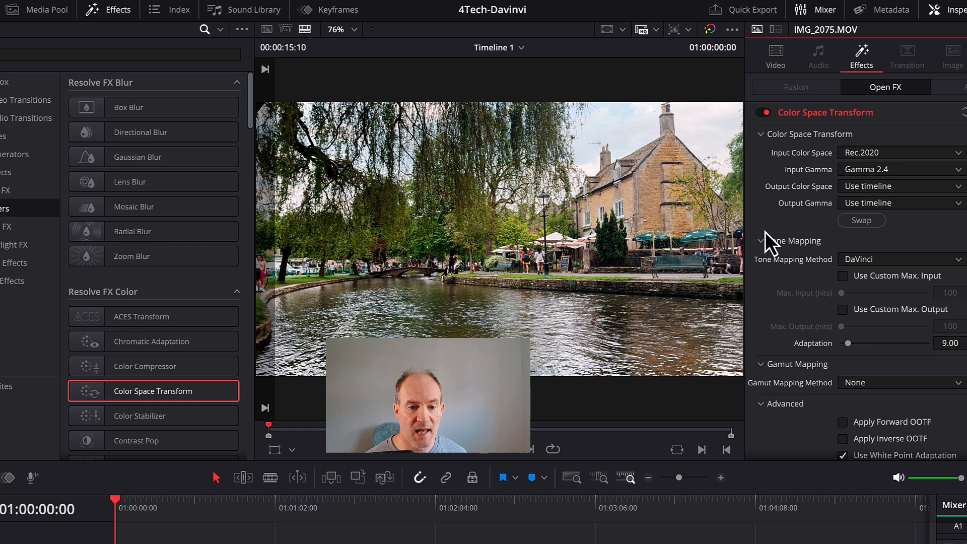
click(897, 185)
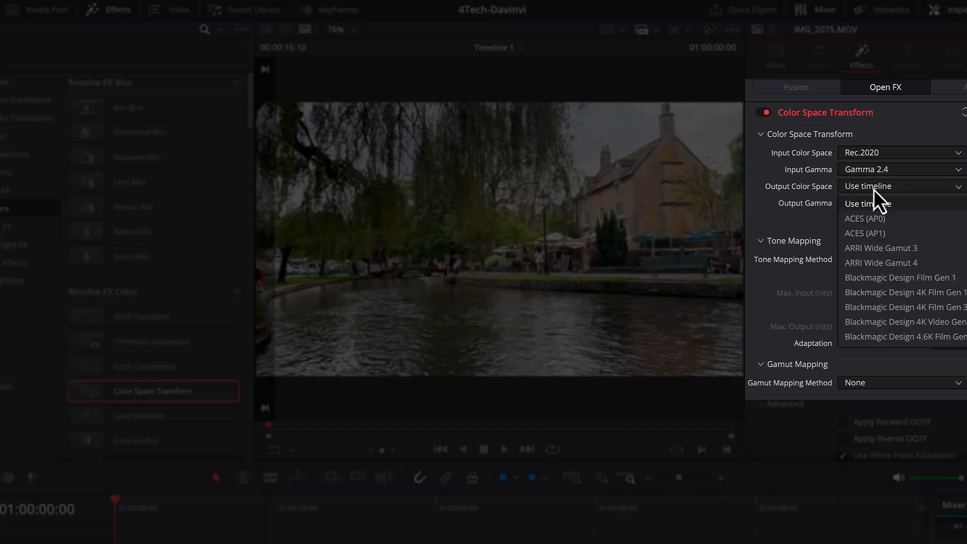
scroll(down, 3)
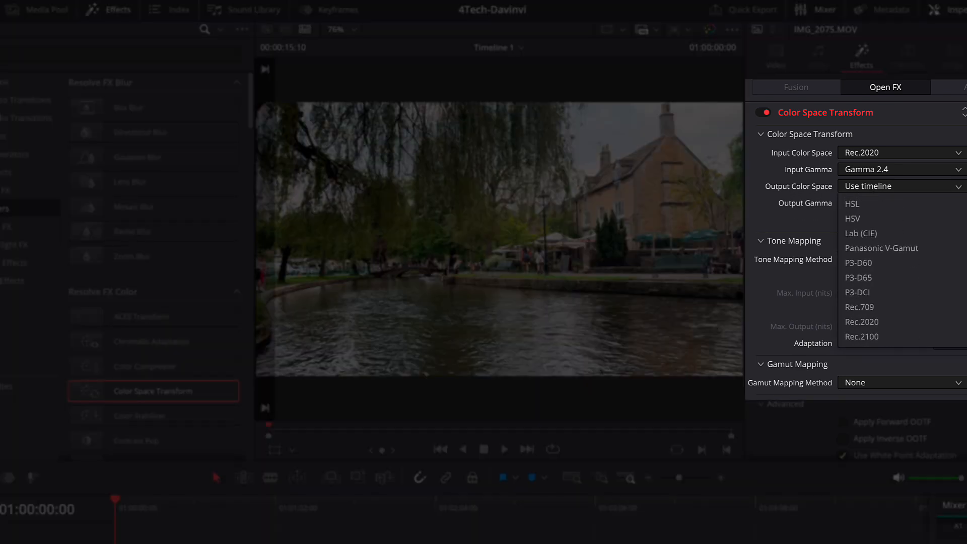
click(859, 307)
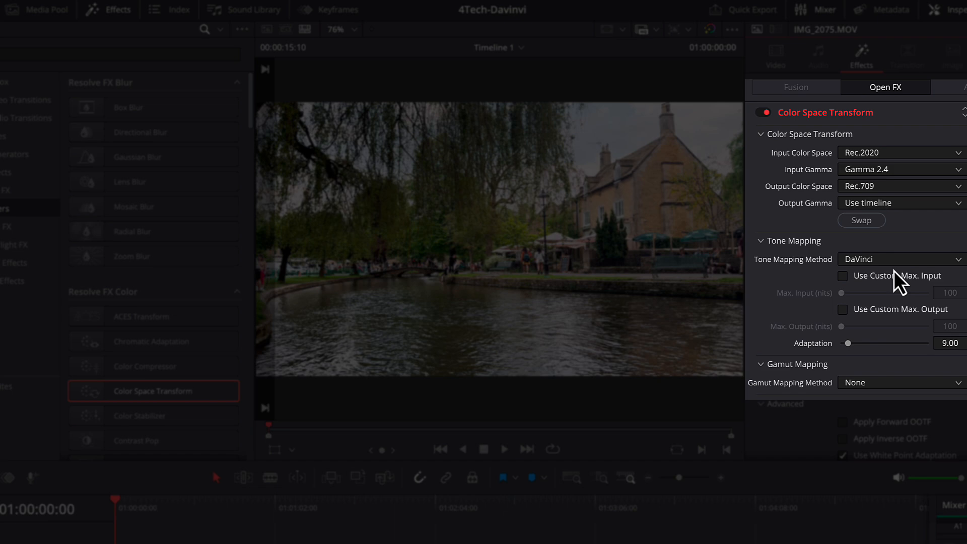
mouse_move(486, 192)
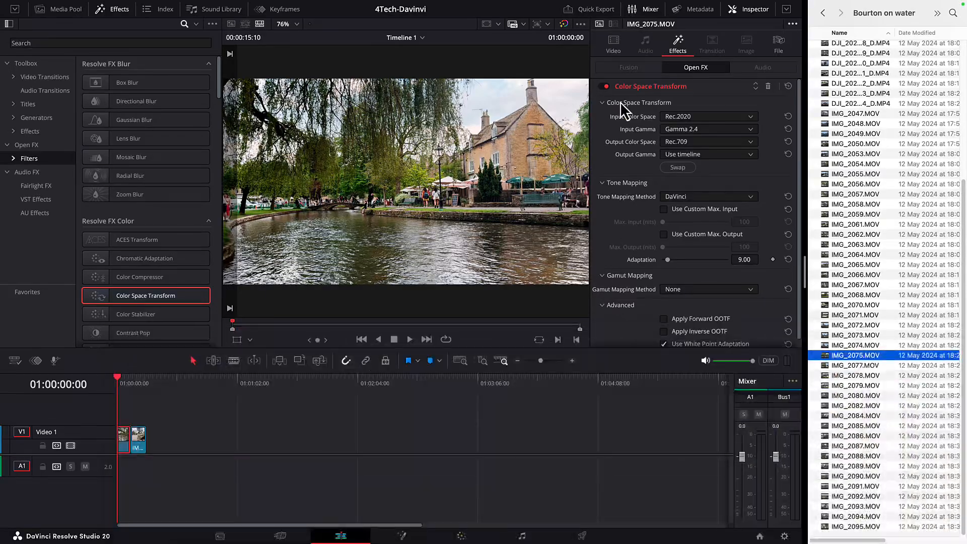
- Select the clip and switch to the Color page for grading
click(605, 86)
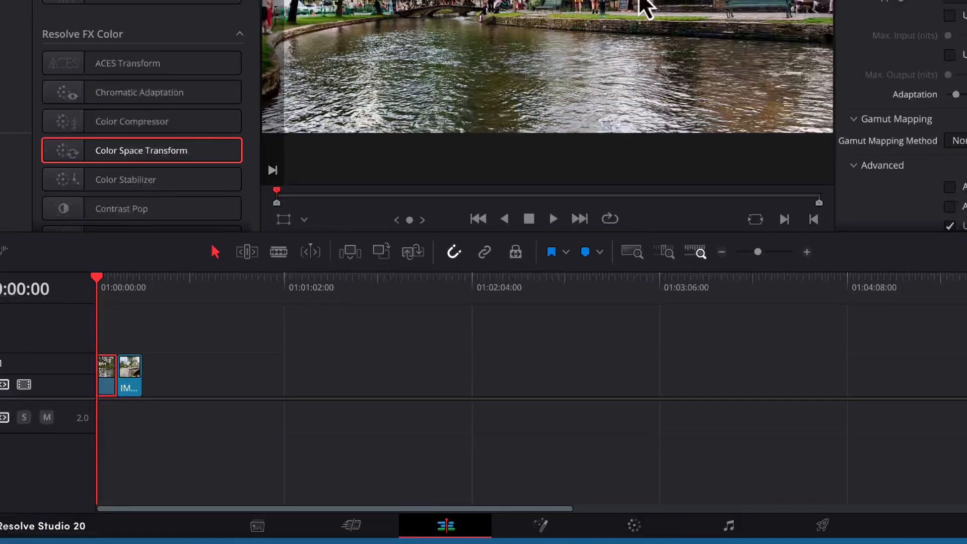
click(756, 524)
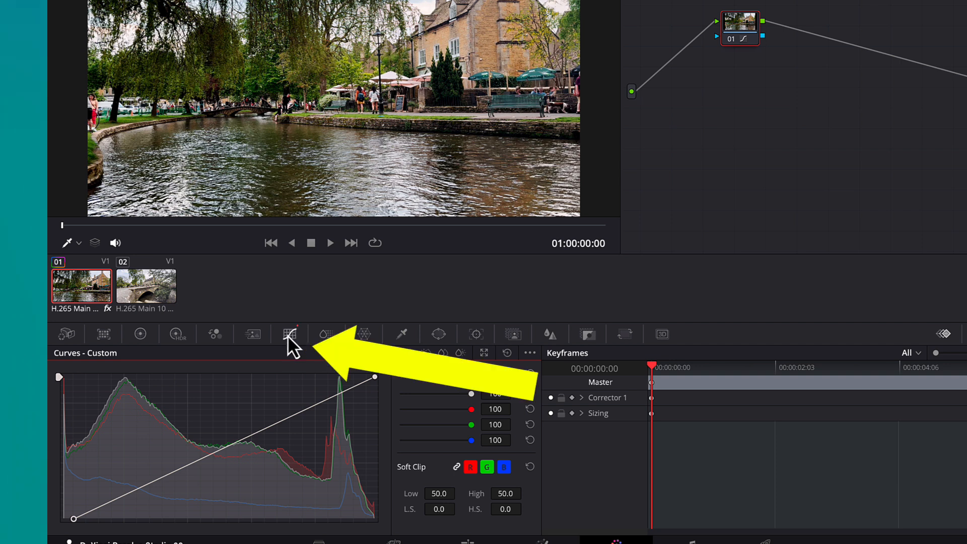
- Show the Curves - Custom palette for the first clip
click(290, 333)
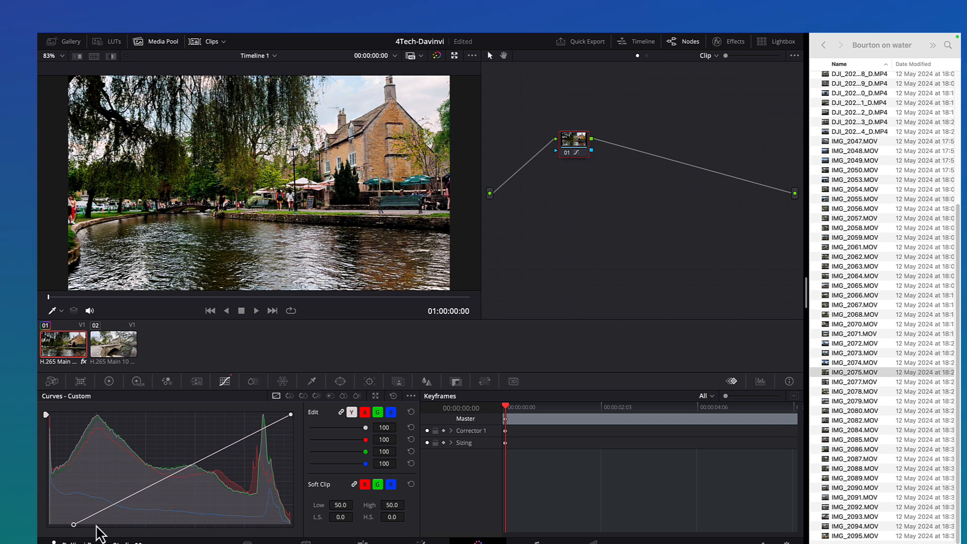
mouse_move(89, 511)
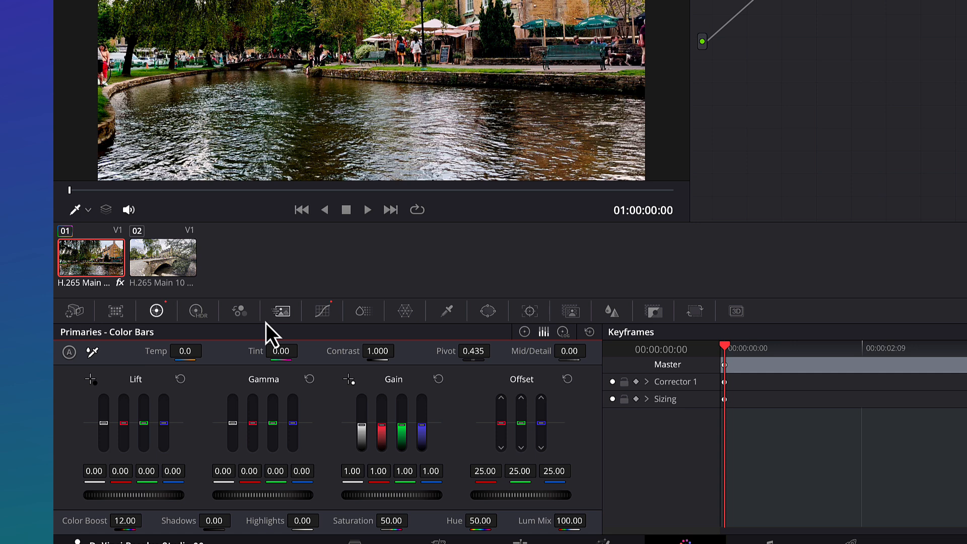
- Return to the Edit page timeline
click(321, 311)
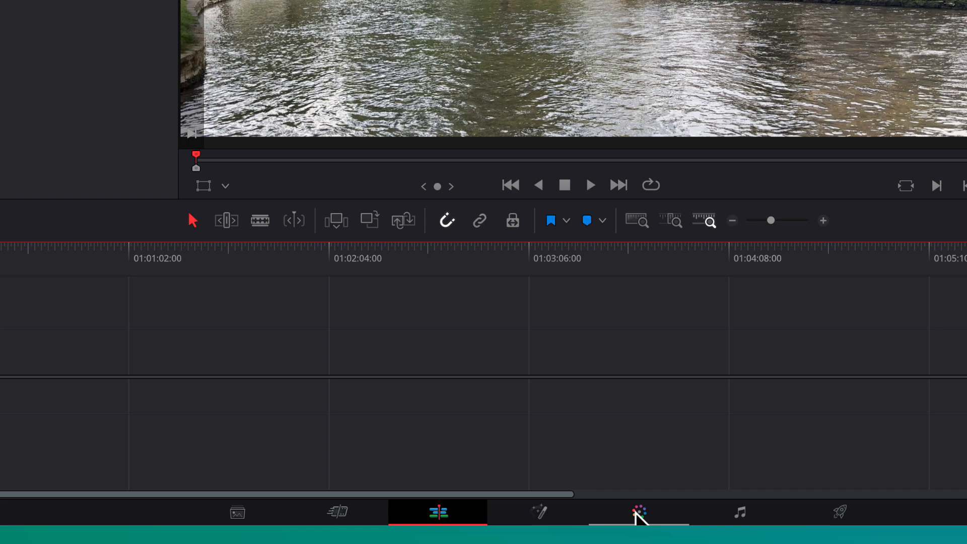
- On the Color page, set the first clip's input colour space to Rec.2020 (Scene)
click(638, 512)
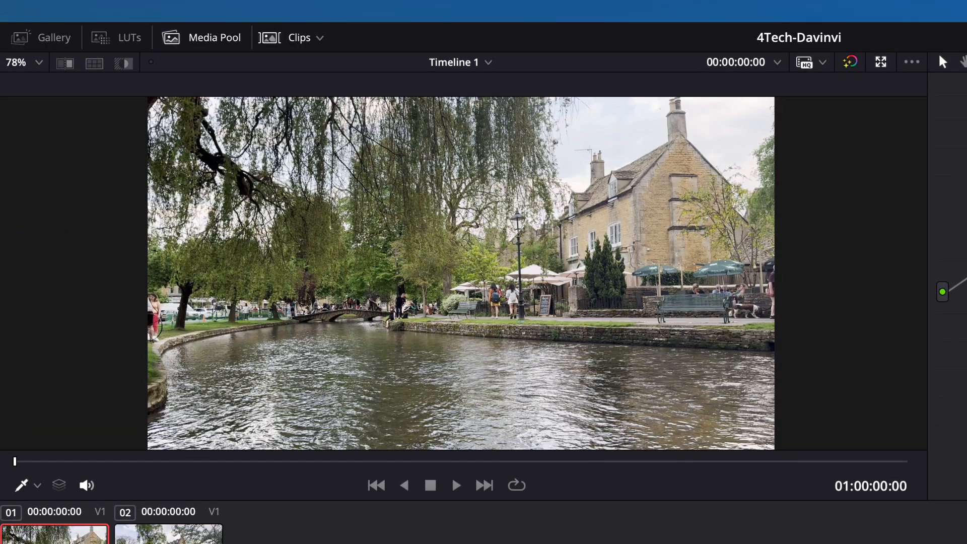
mouse_move(412, 520)
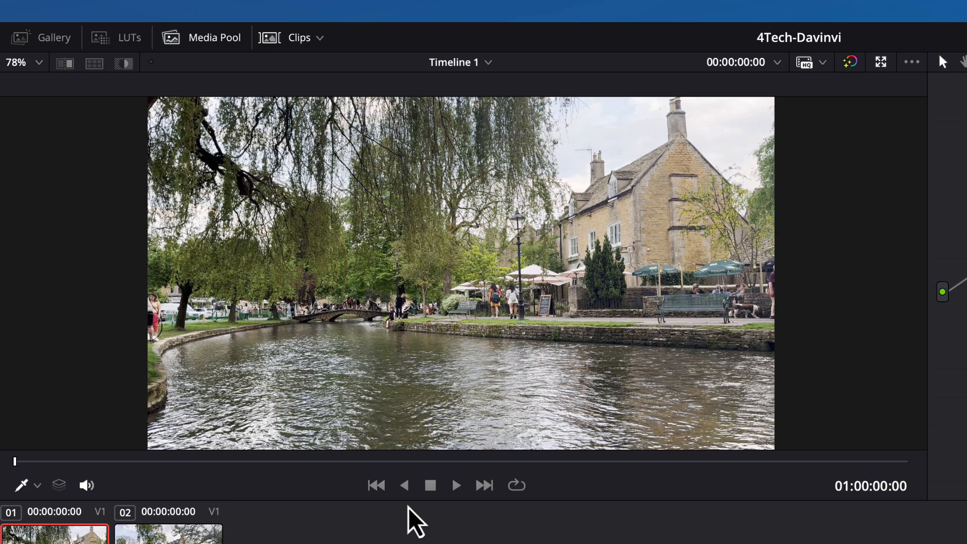
mouse_move(298, 50)
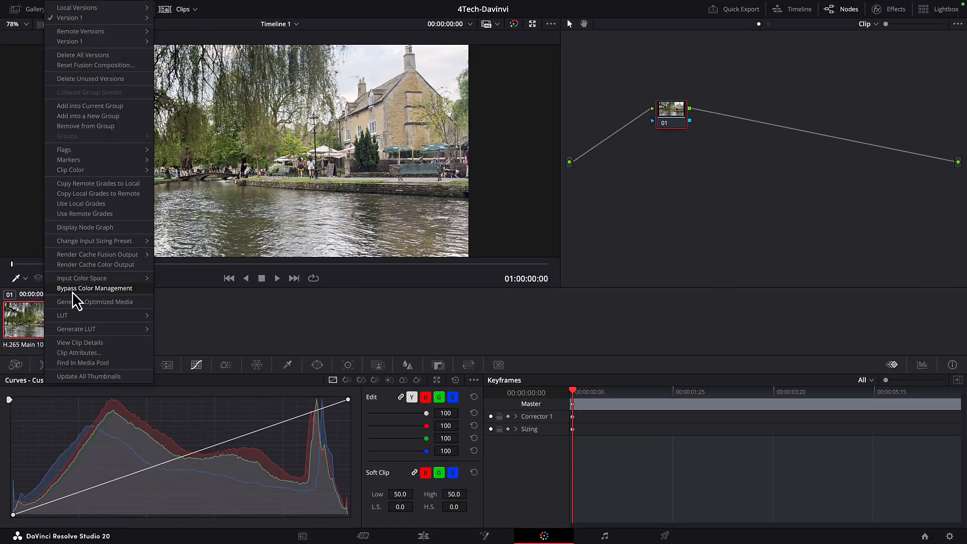
click(82, 278)
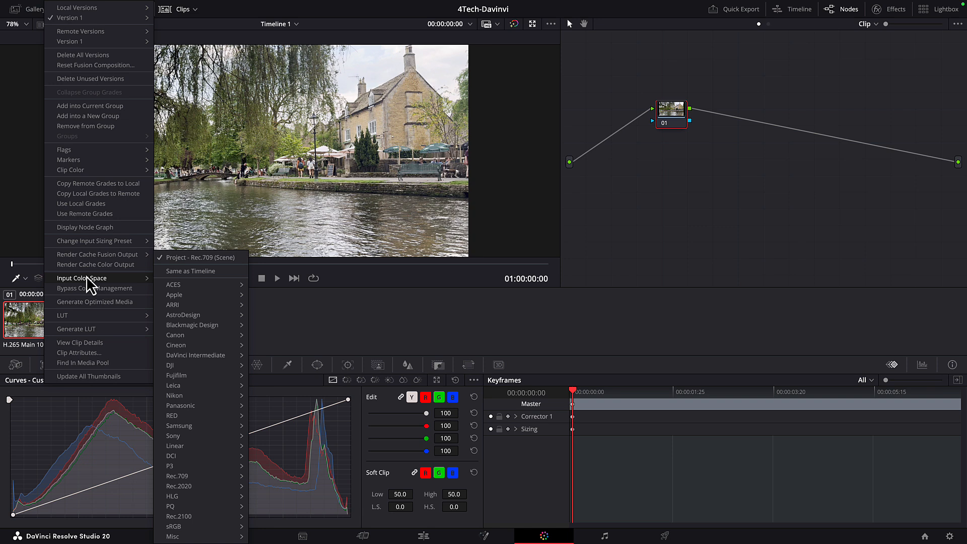
mouse_move(191, 271)
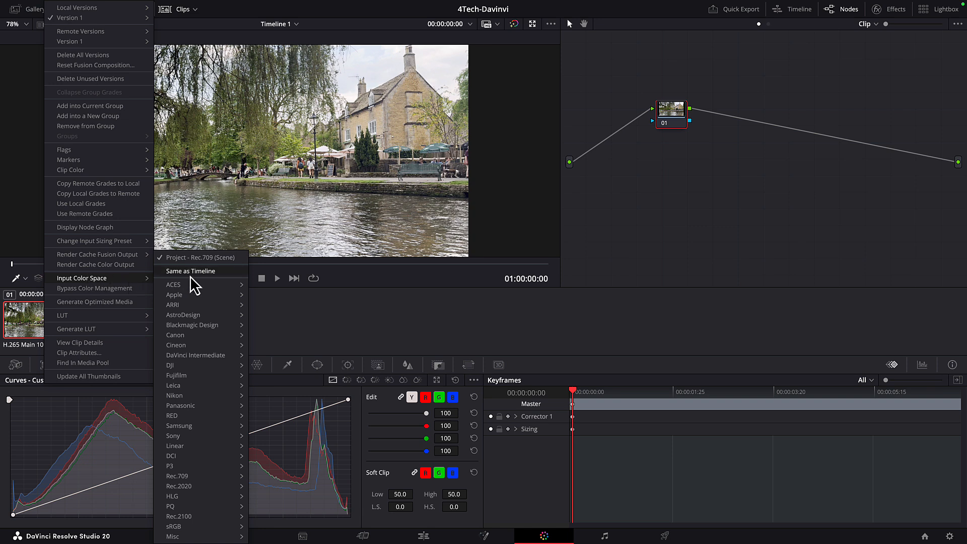
mouse_move(208, 491)
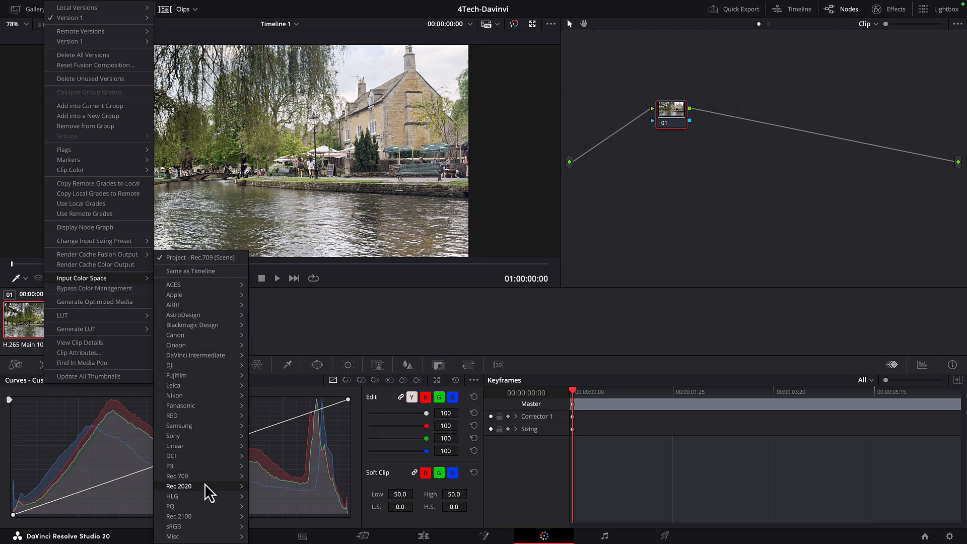
mouse_move(179, 485)
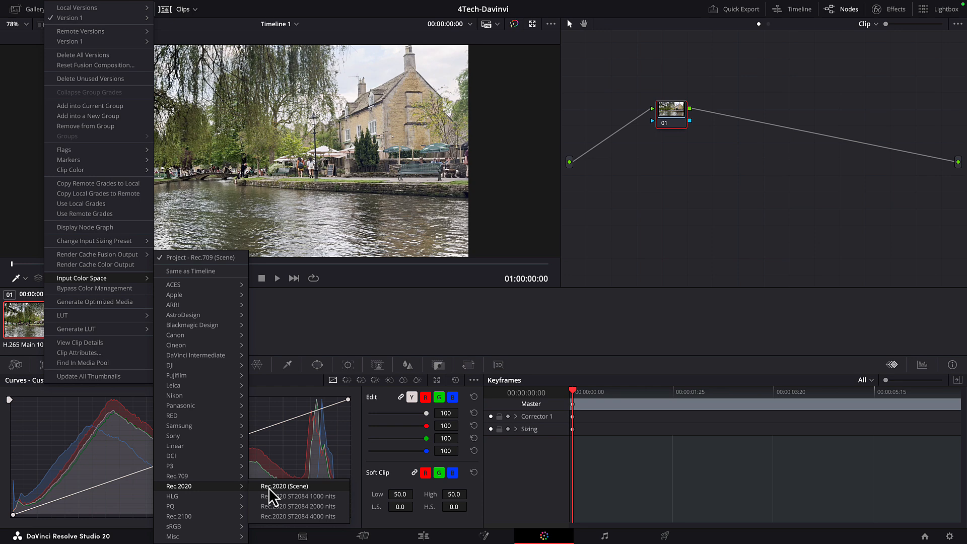
click(284, 485)
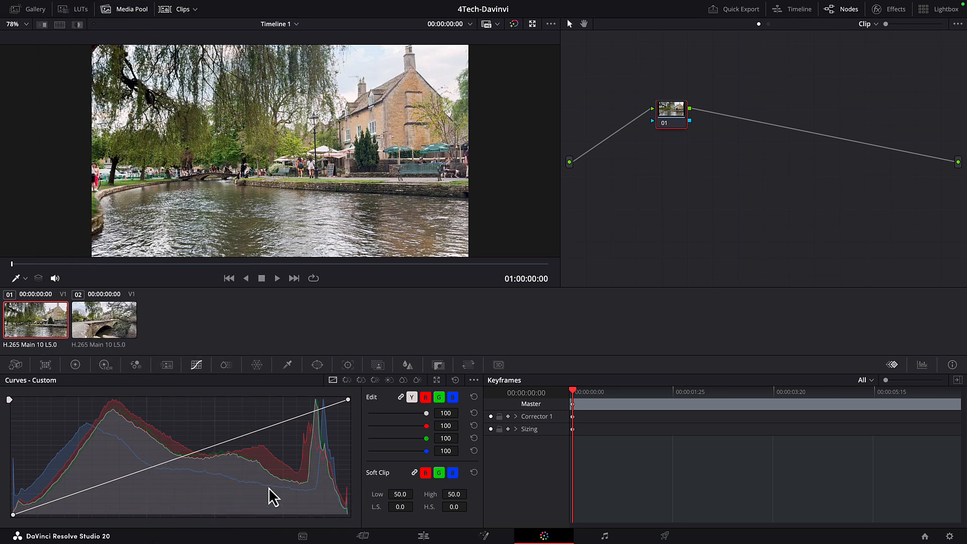
mouse_move(24, 515)
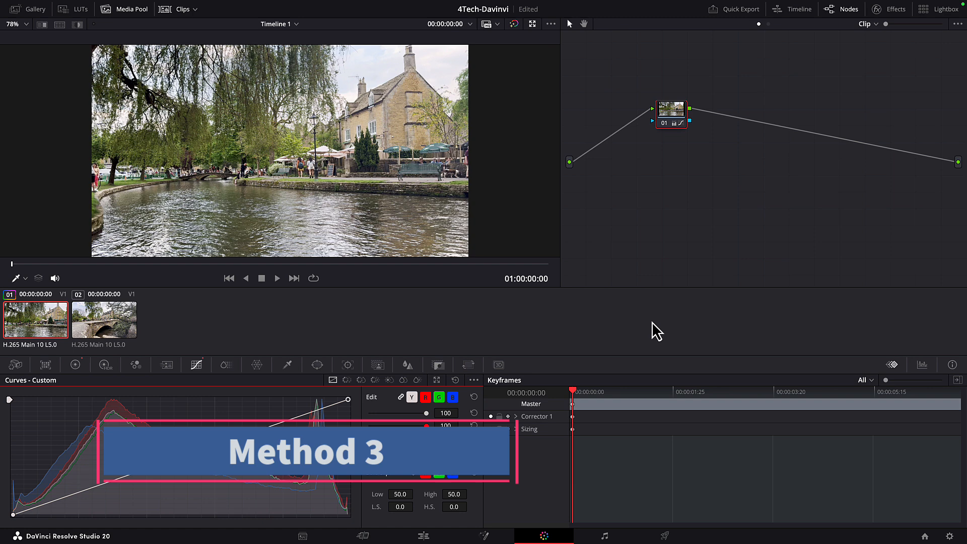
mouse_move(701, 147)
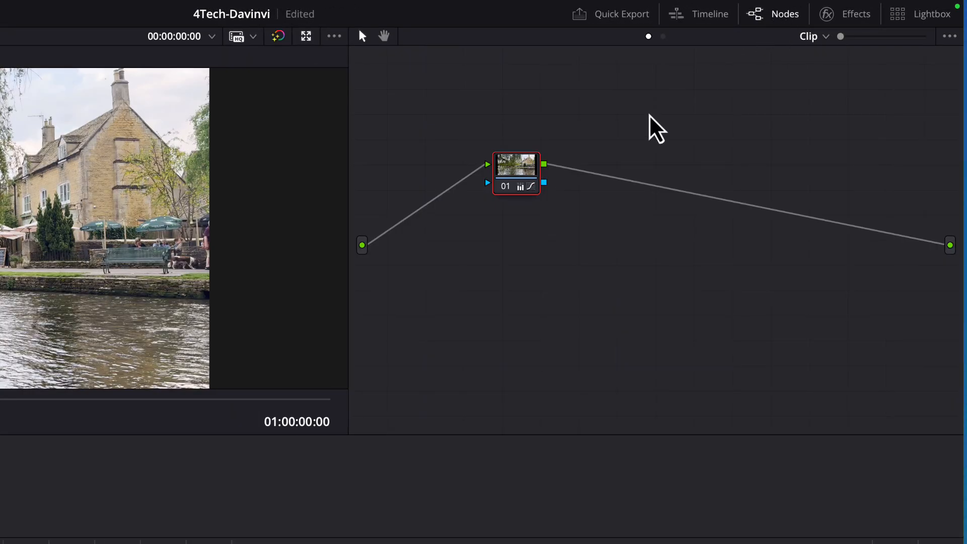
mouse_move(519, 179)
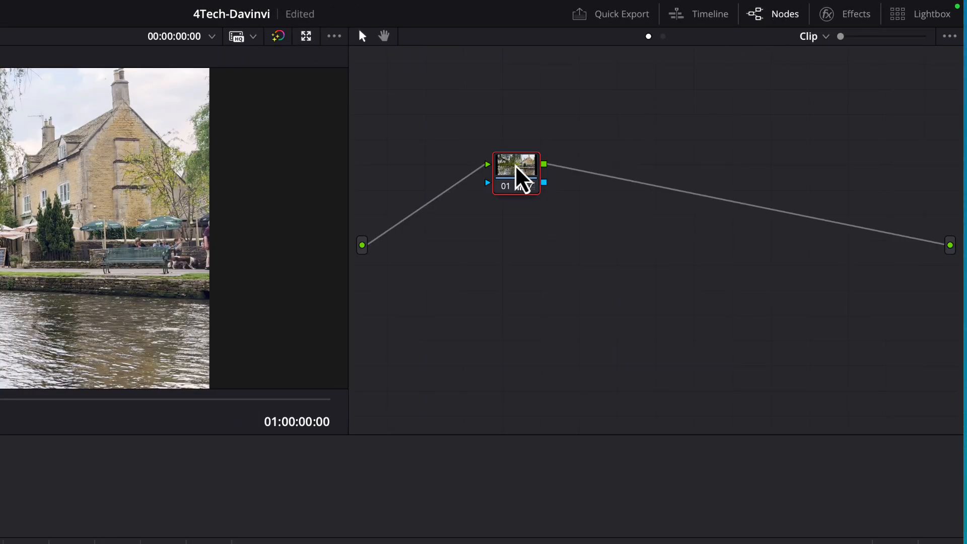
- Add a serial node 02 after node 01 and select it
right_click(517, 173)
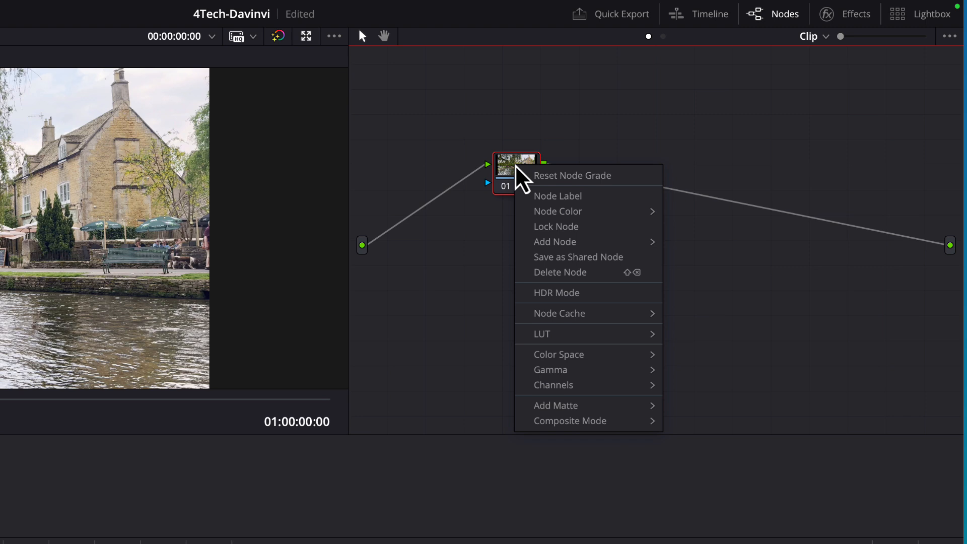
mouse_move(564, 240)
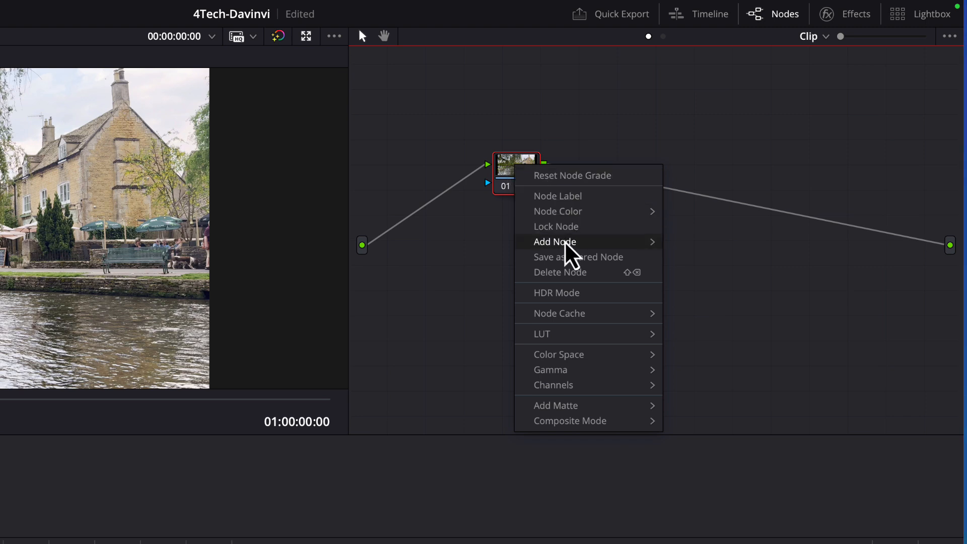
click(554, 241)
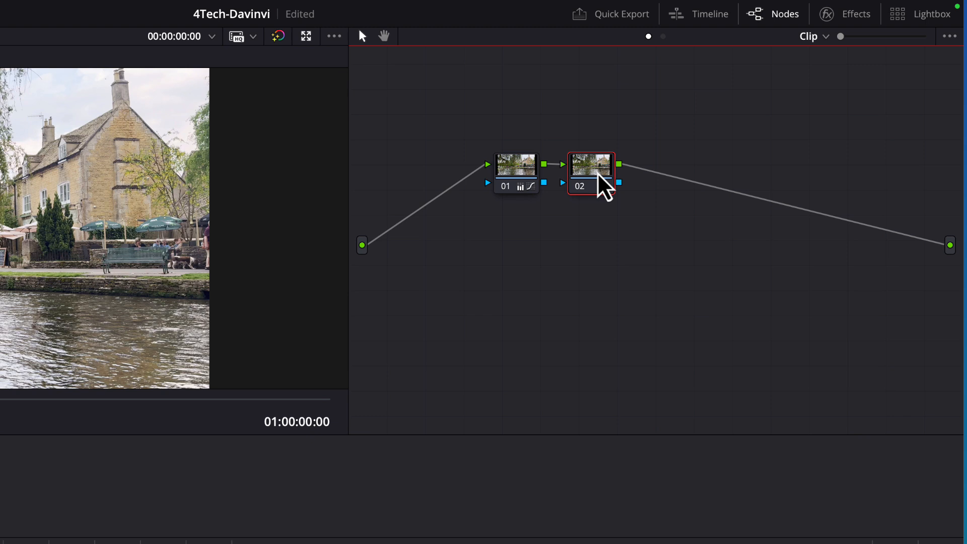
mouse_move(605, 185)
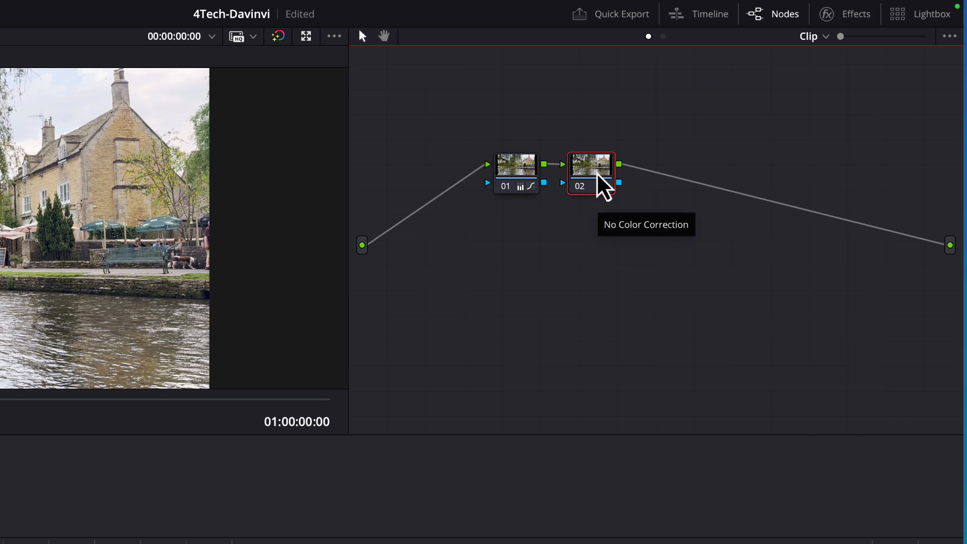
click(855, 13)
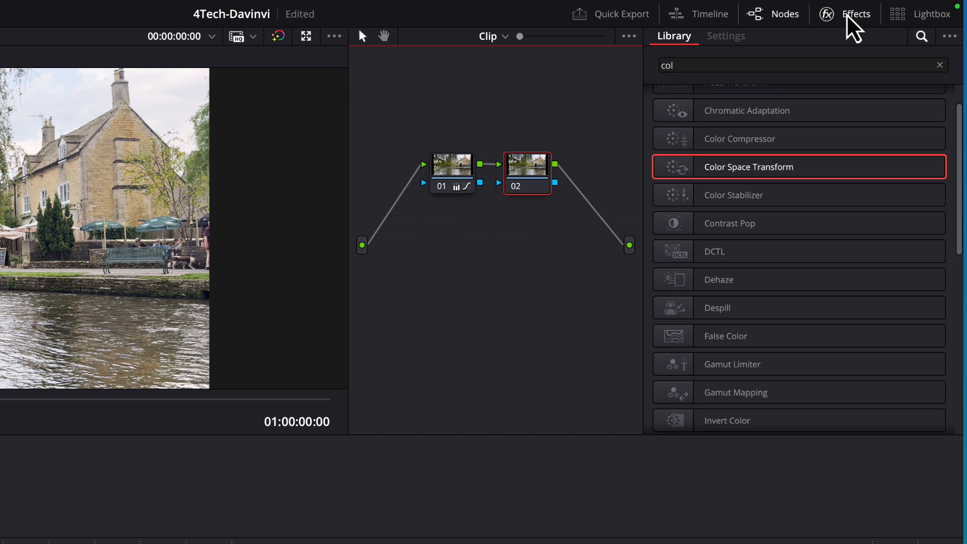
mouse_move(697, 107)
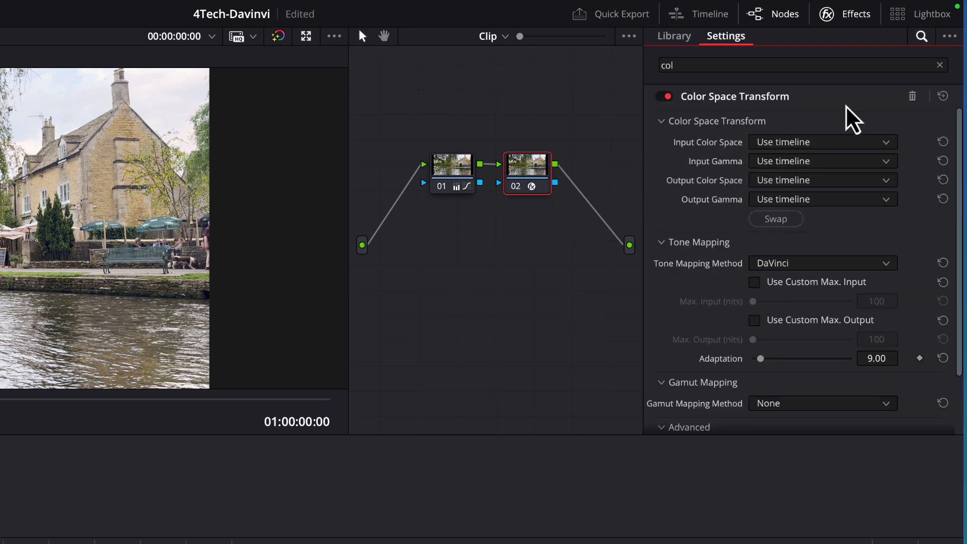
mouse_move(764, 204)
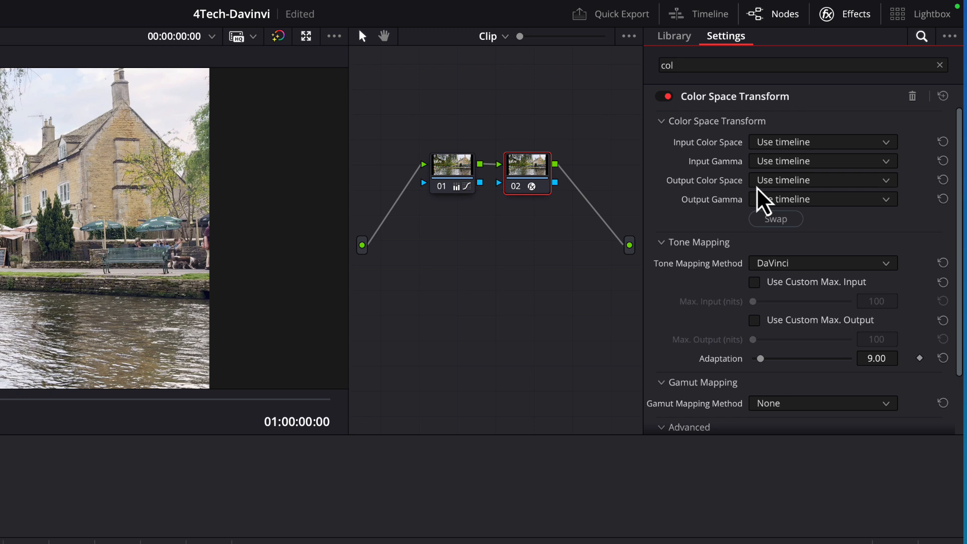
mouse_move(796, 151)
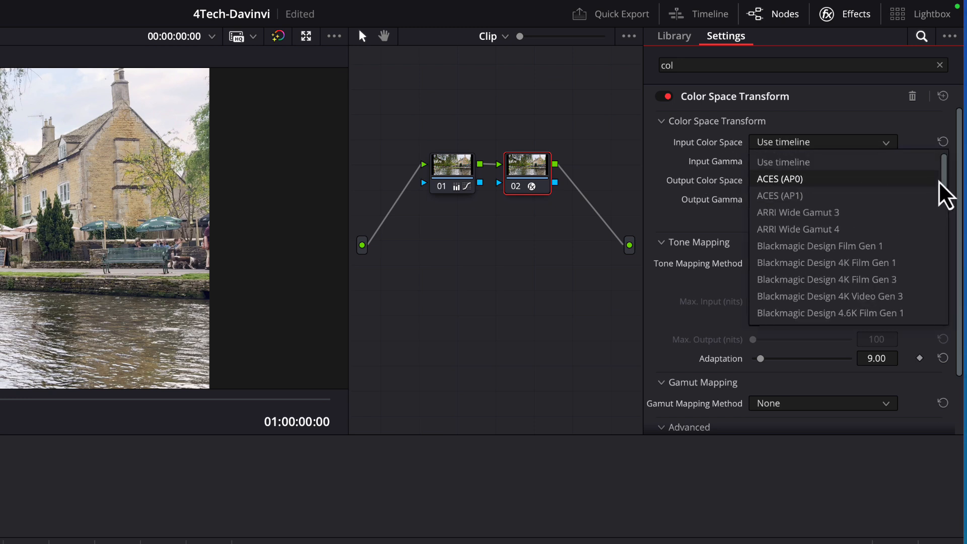
- Set node 02's Color Space Transform input colour space to Rec.2020
scroll(down, 3)
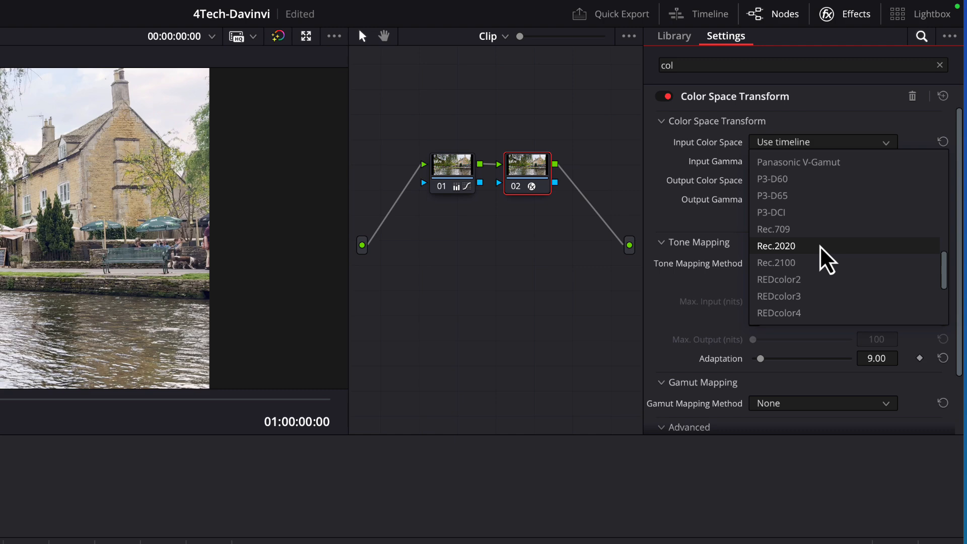
click(776, 246)
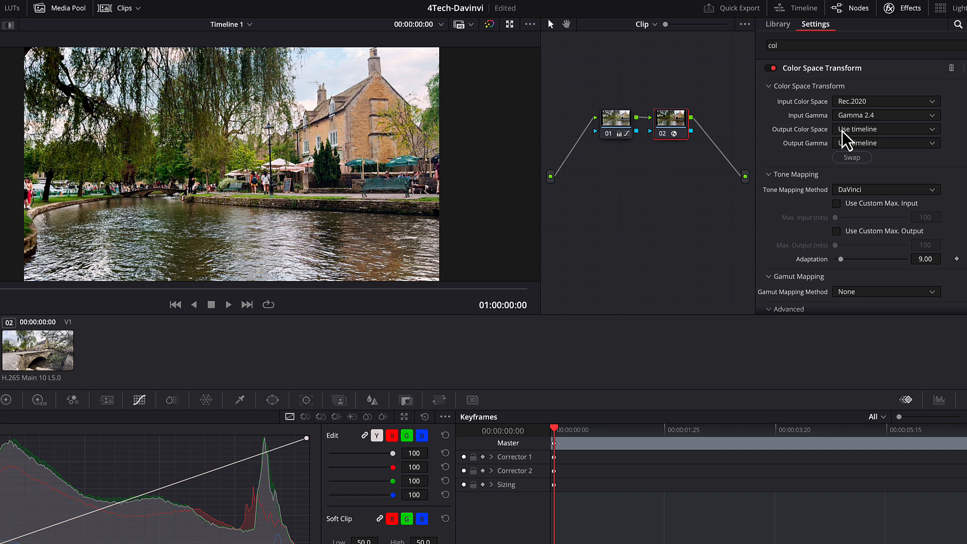
- Set the Color Space Transform's output colour space to Rec.709
click(885, 129)
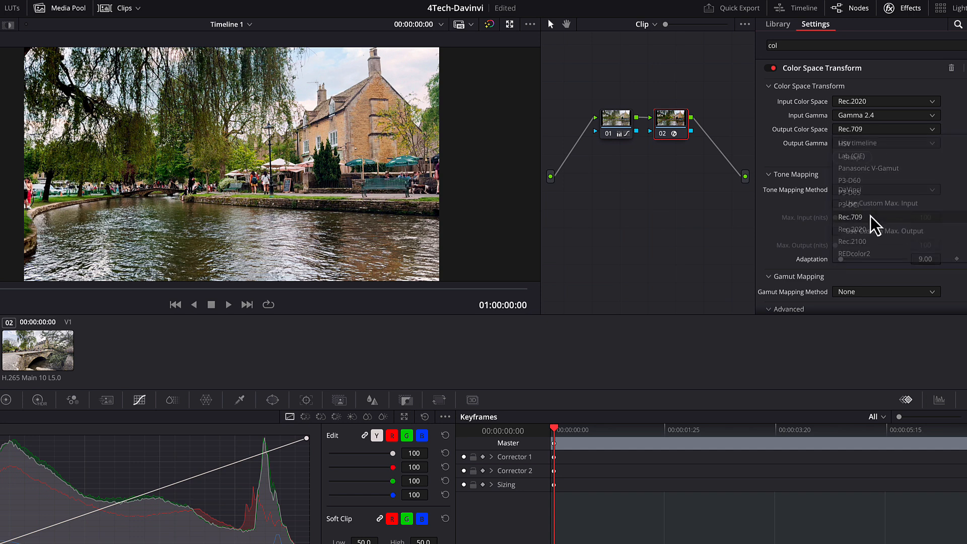
click(856, 142)
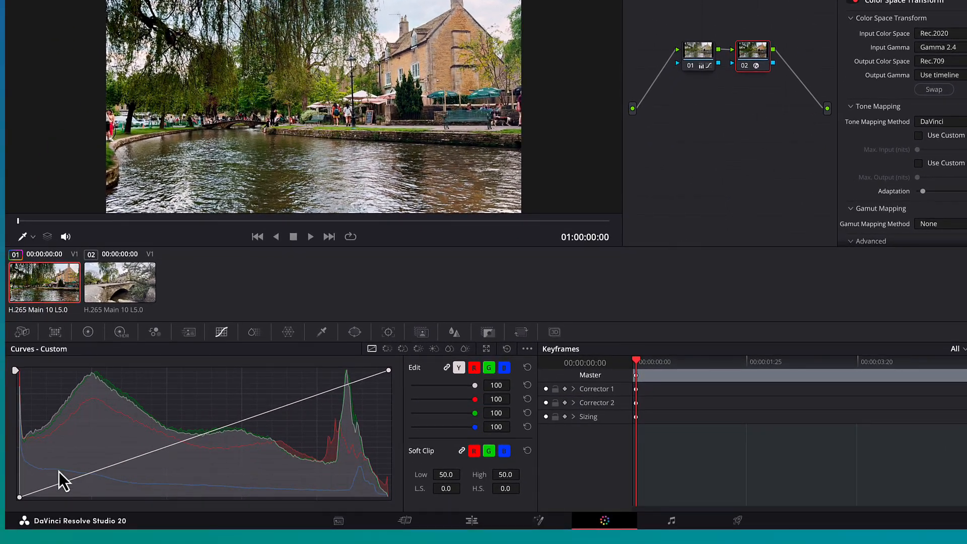
mouse_move(151, 432)
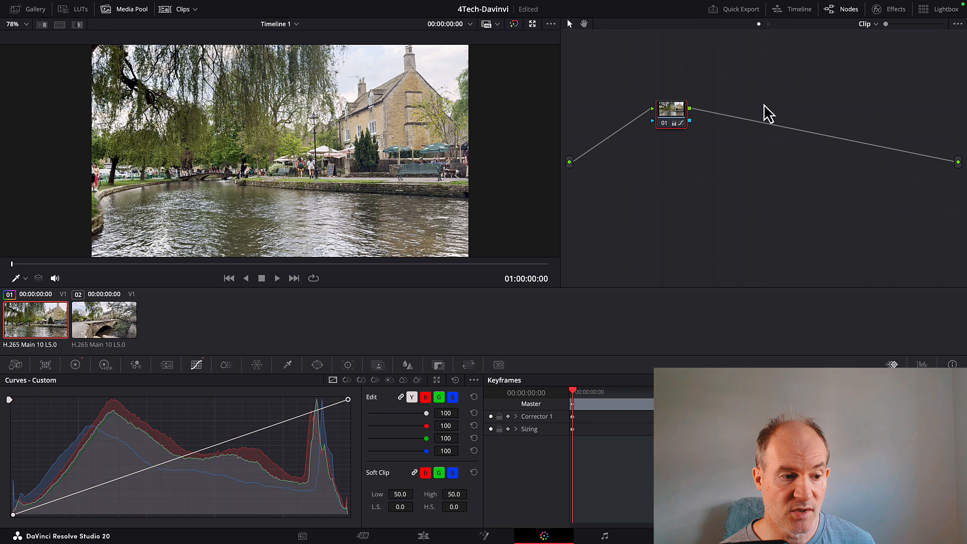
mouse_move(383, 146)
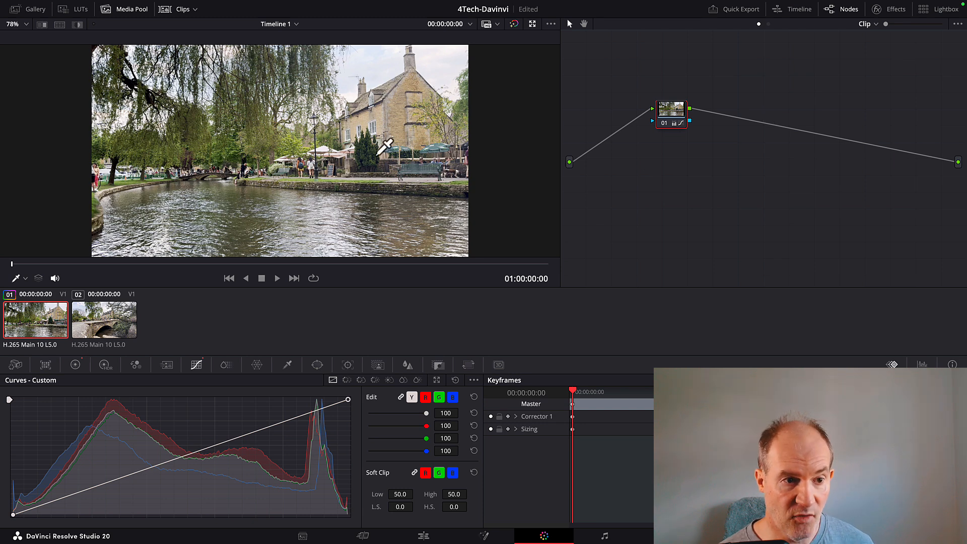
mouse_move(273, 239)
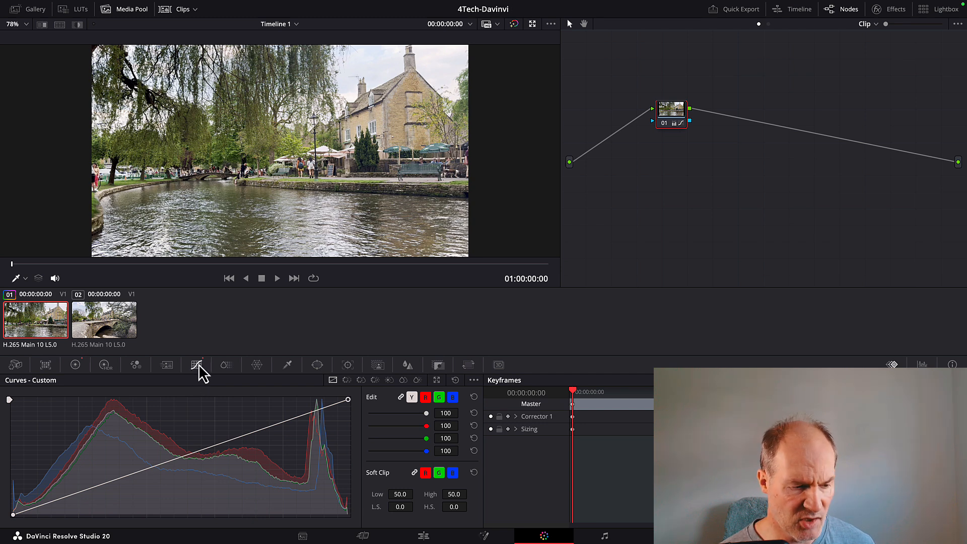
mouse_move(183, 414)
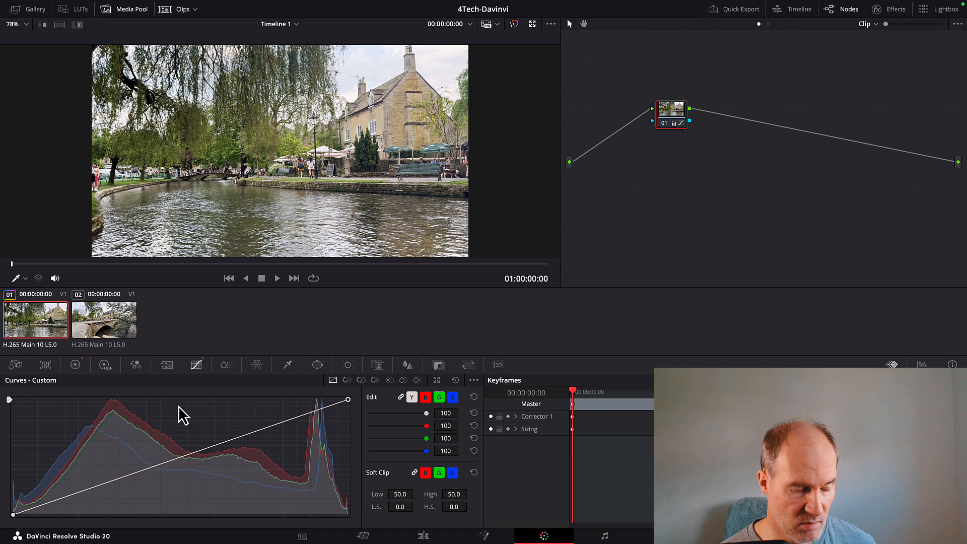
mouse_move(31, 511)
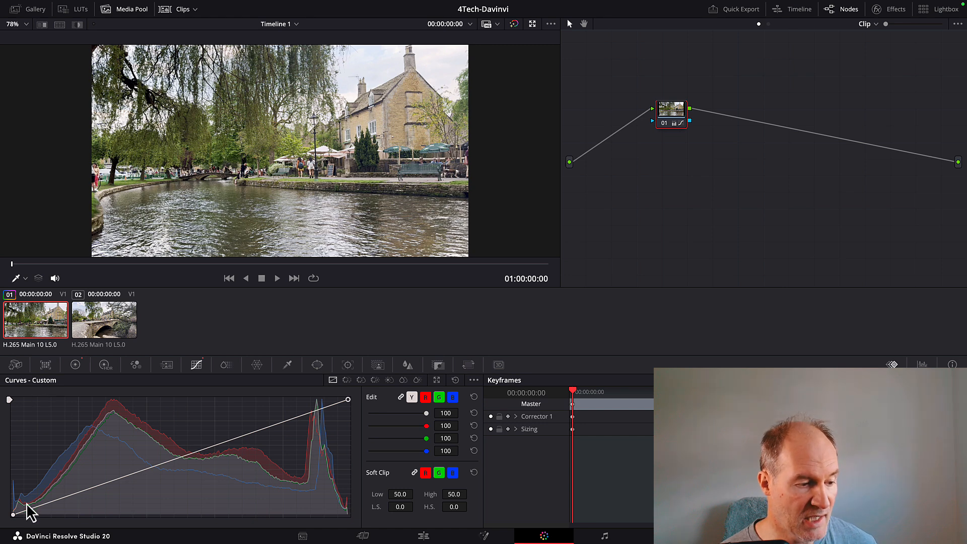
mouse_move(17, 519)
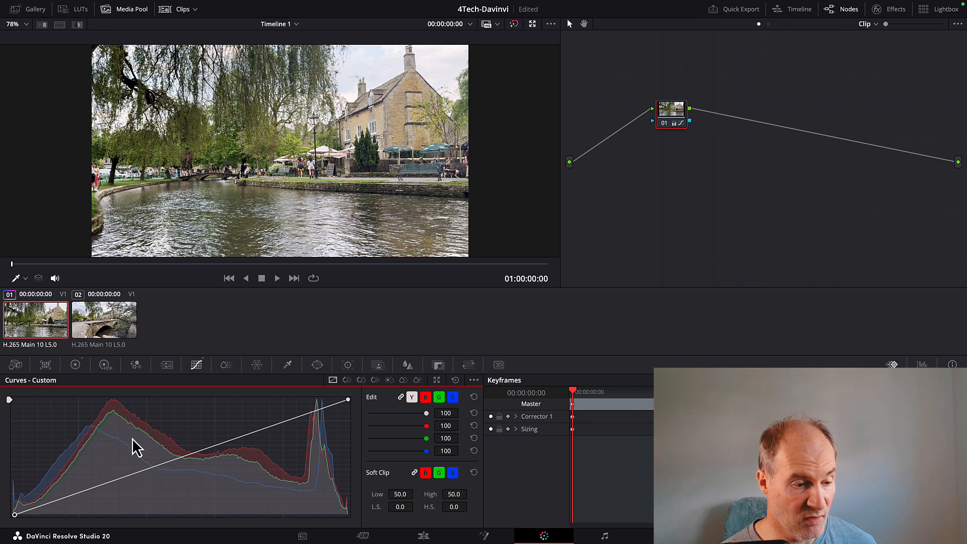
mouse_move(17, 520)
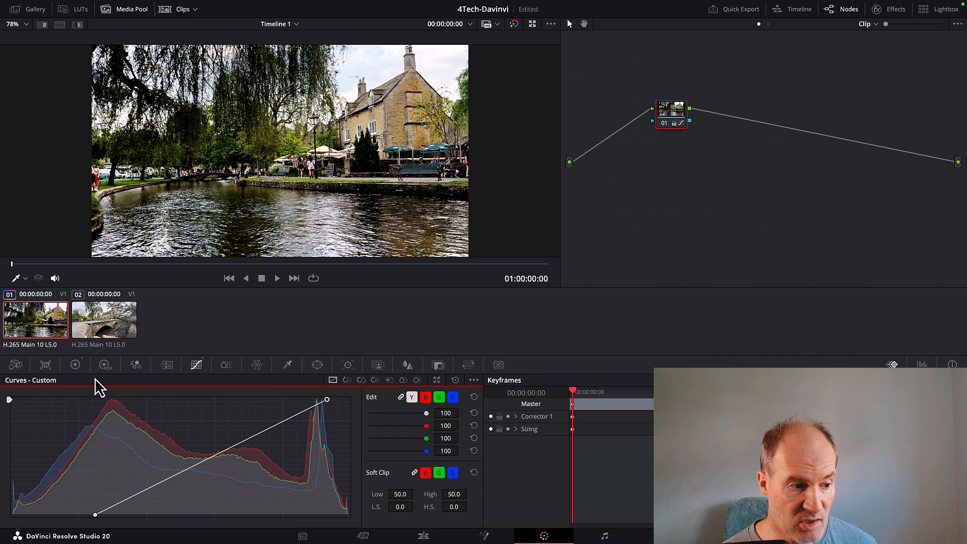
- Bring up the primary adjustments to push node 01's contrast and Color Boost toward 8.50
click(75, 365)
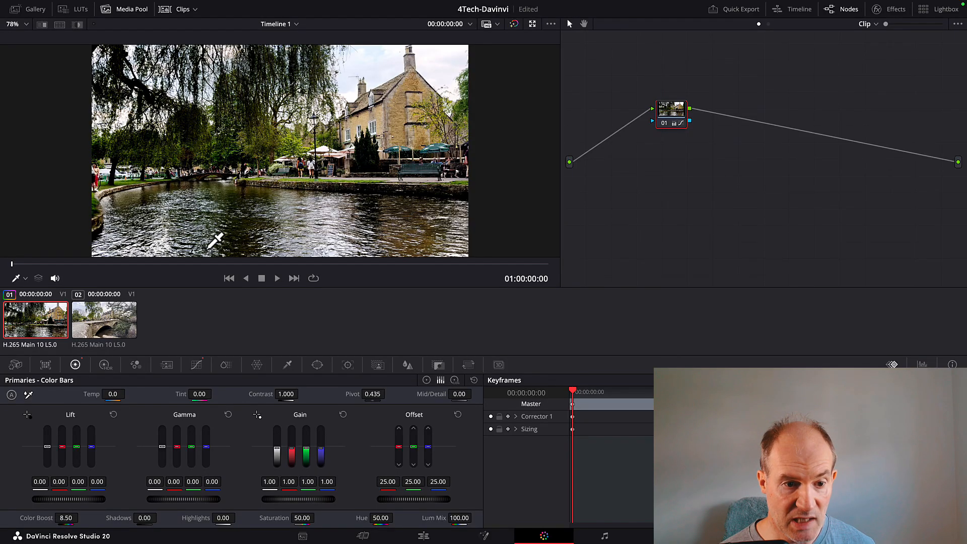
mouse_move(210, 262)
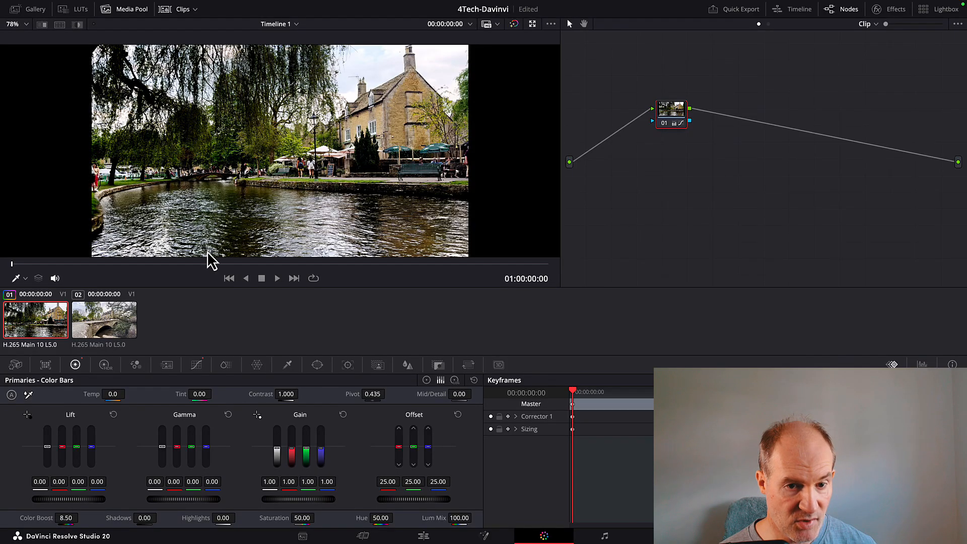